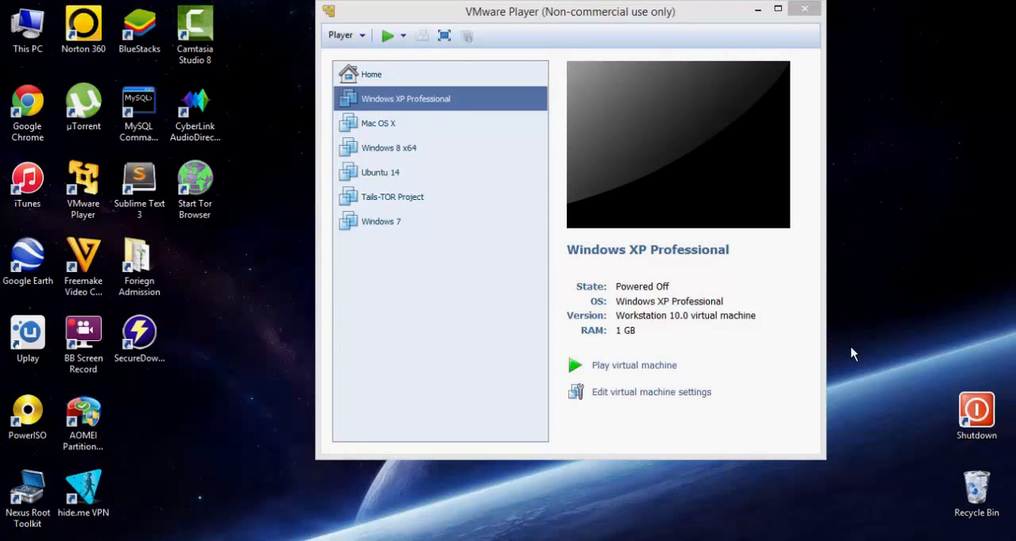
mouse_move(639, 345)
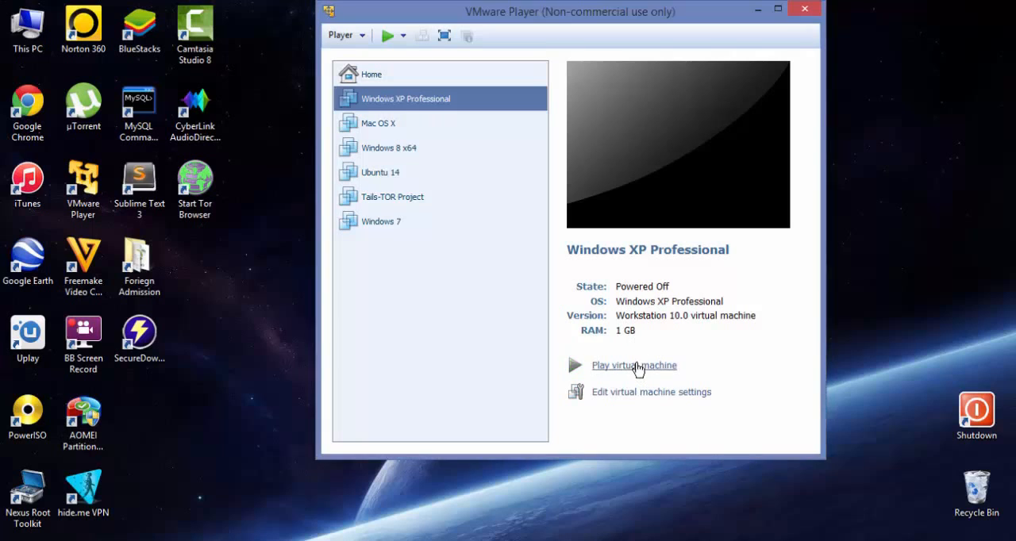
Step: Boot Windows XP Professional, then power it off from the toolbar's power menu
click(634, 365)
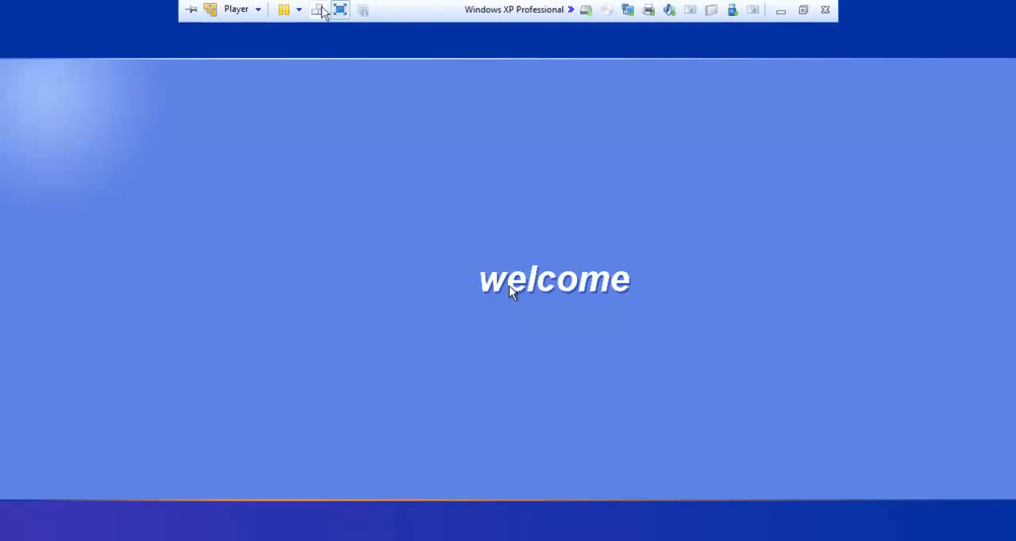
click(289, 10)
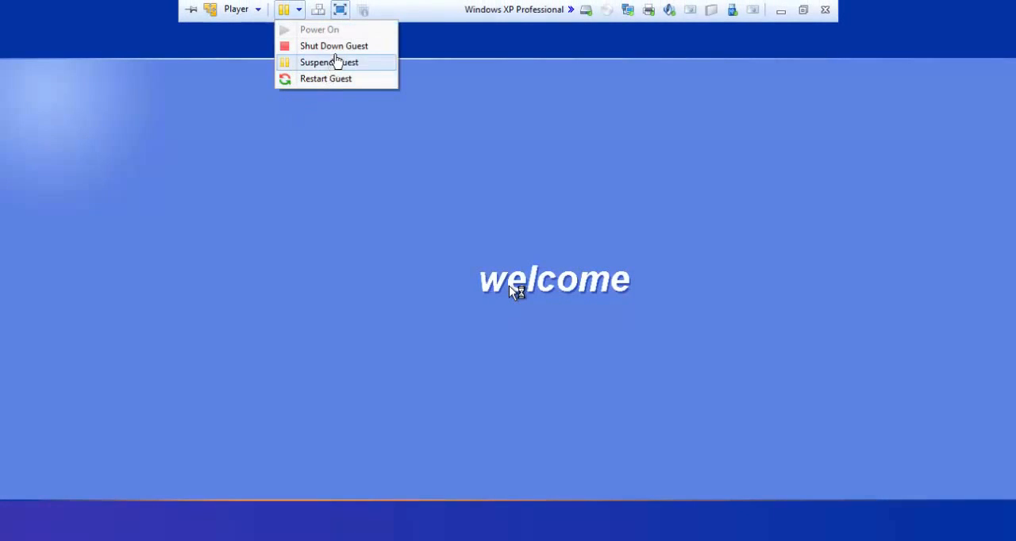
click(333, 45)
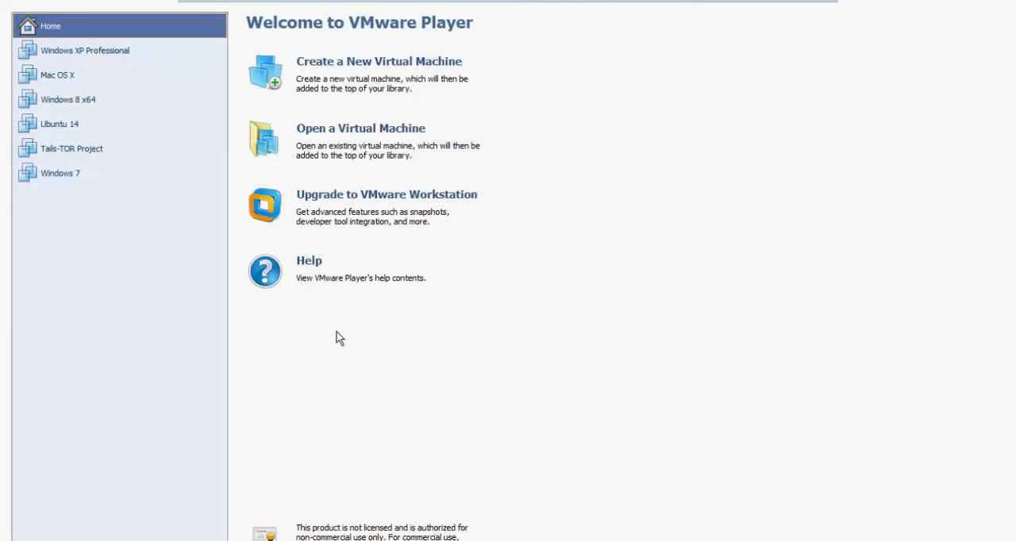
Step: Confirm Windows XP Professional is off in the library, then minimise VMware Player
click(85, 50)
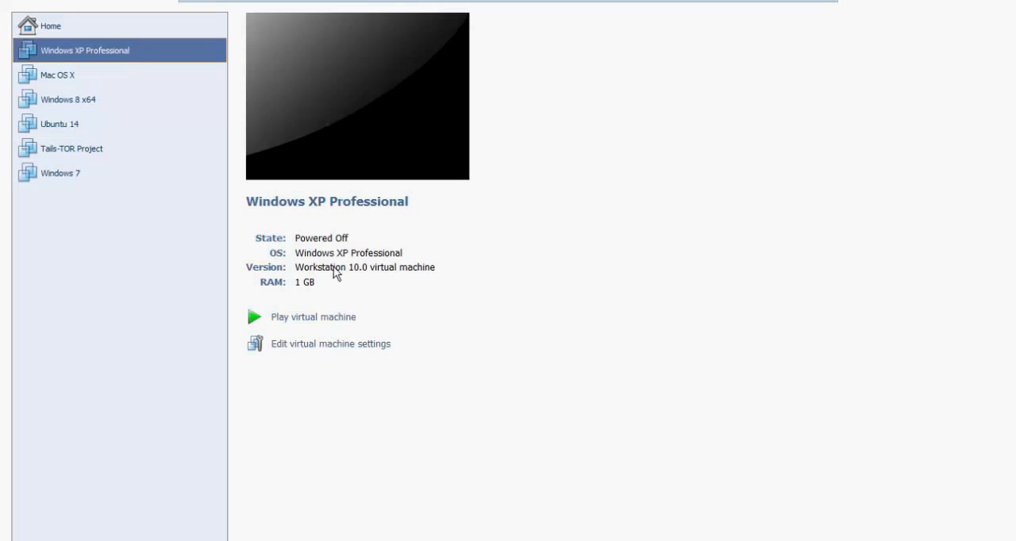
mouse_move(342, 246)
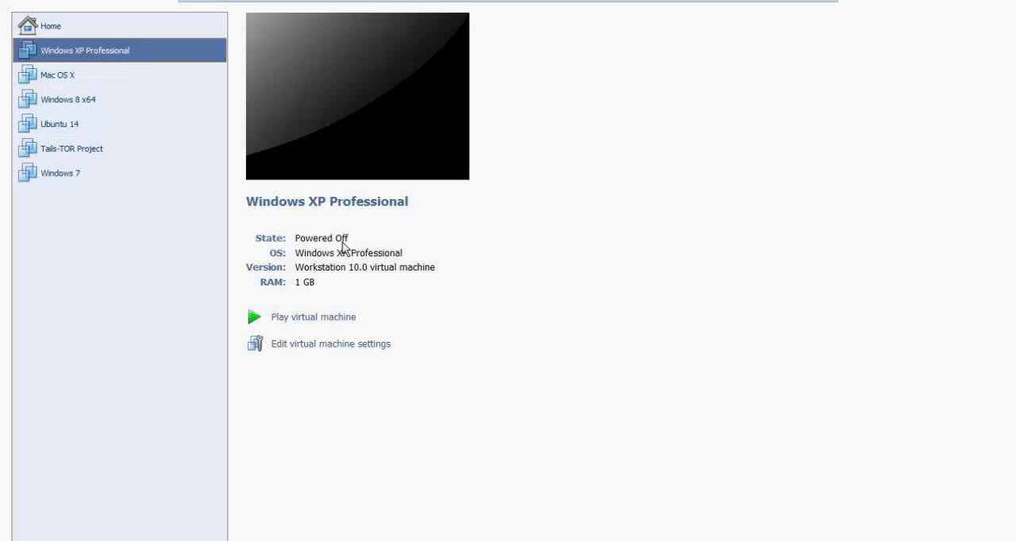
mouse_move(313, 317)
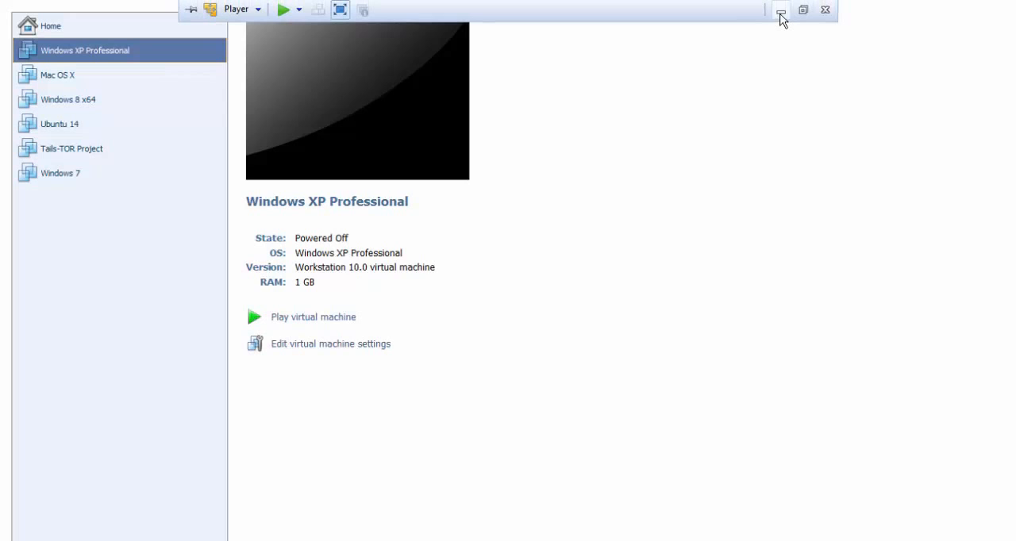
click(780, 9)
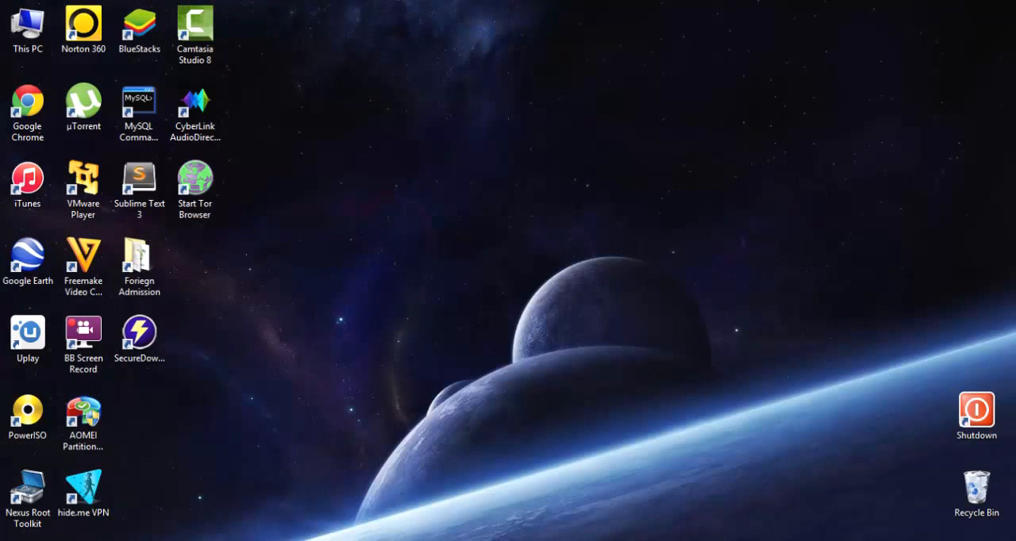
Step: Browse This PC > Documents > Virtual Machines > Windows XP Professional
double_click(26, 24)
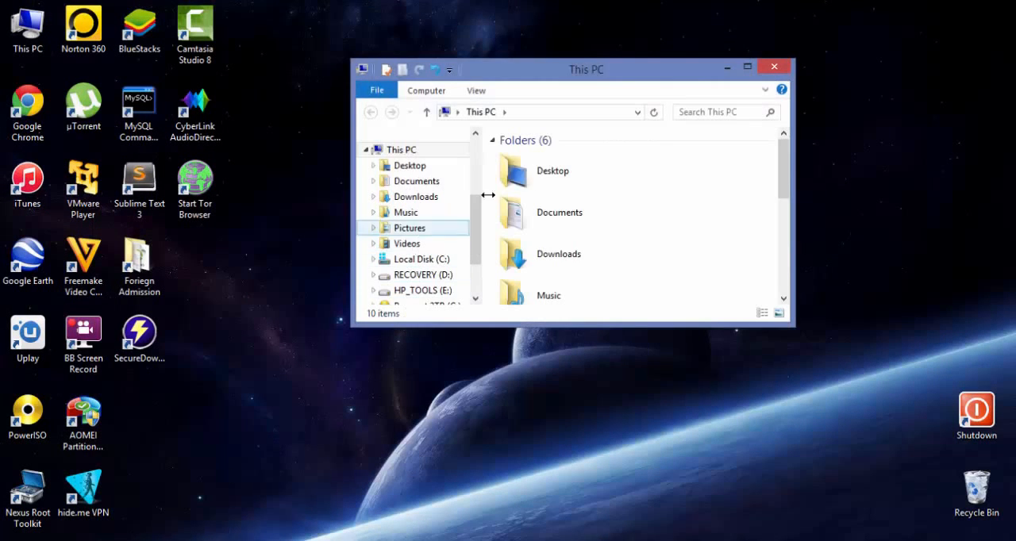
click(747, 67)
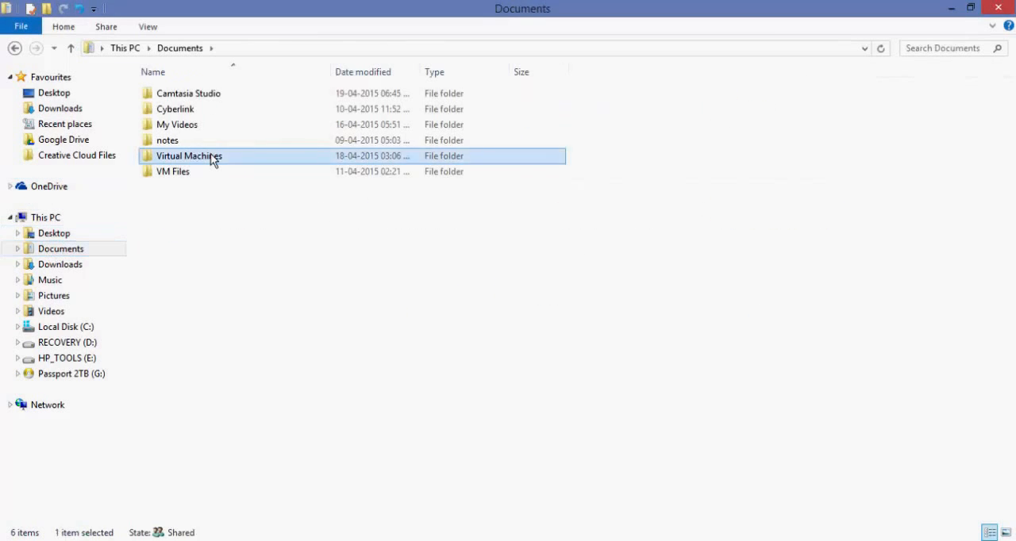
double_click(188, 156)
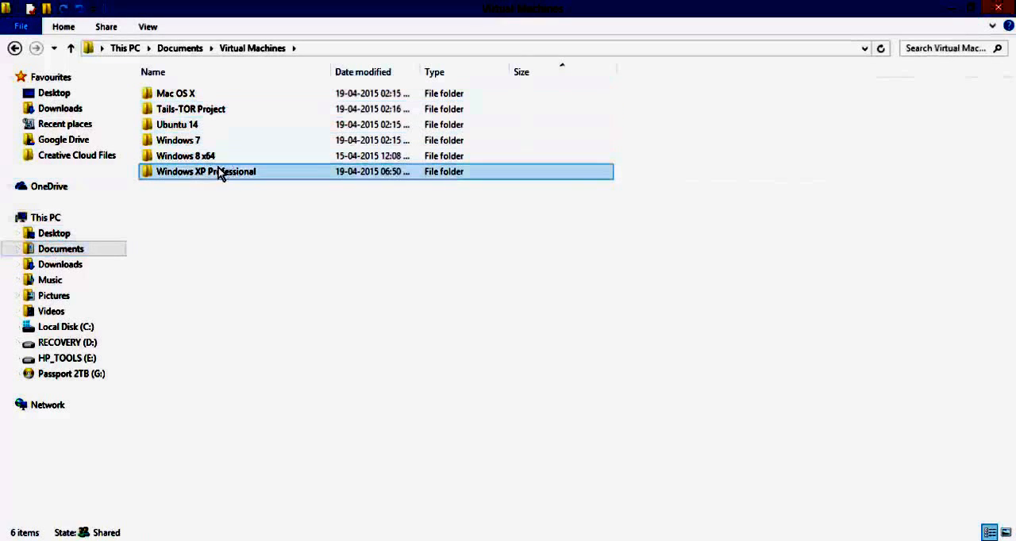
double_click(206, 171)
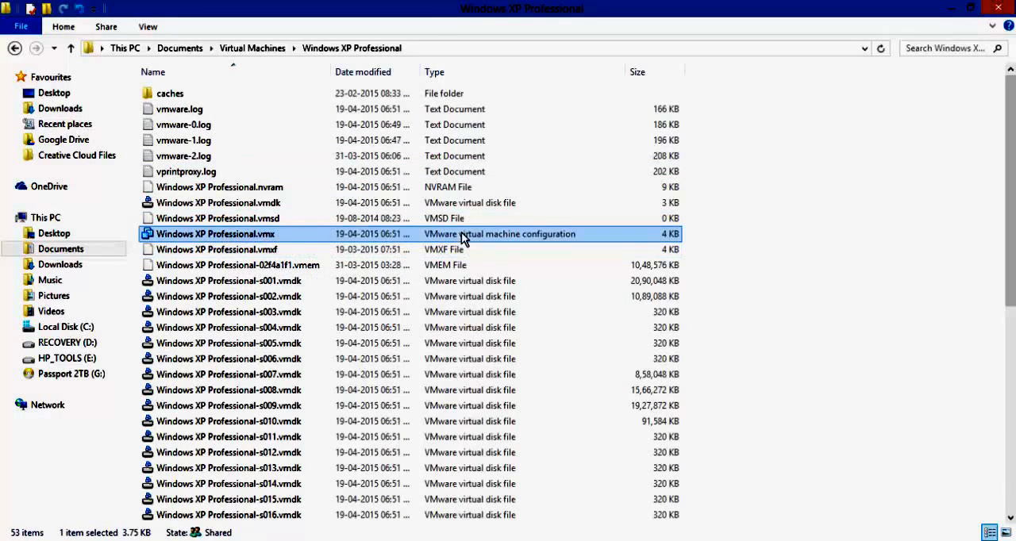
mouse_move(530, 240)
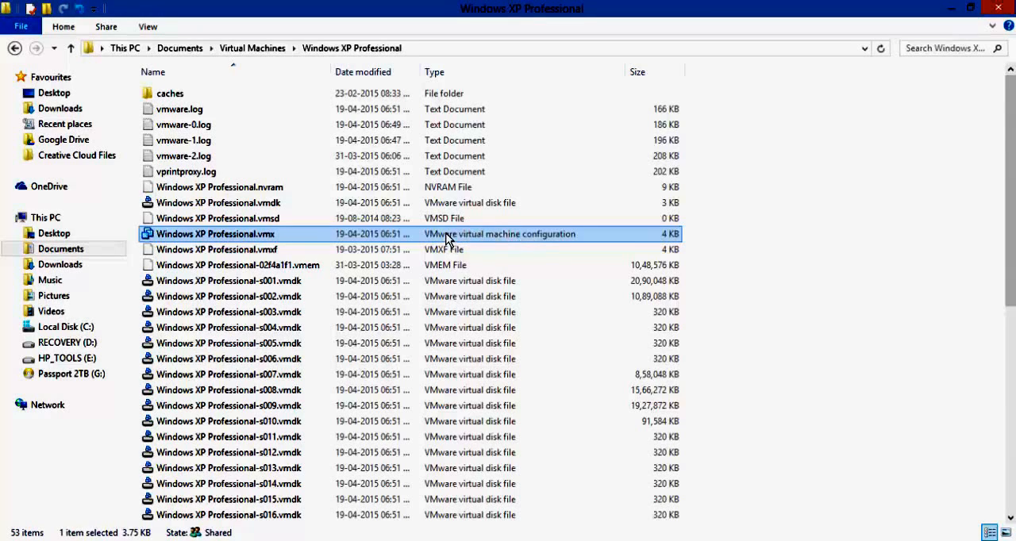
mouse_move(559, 280)
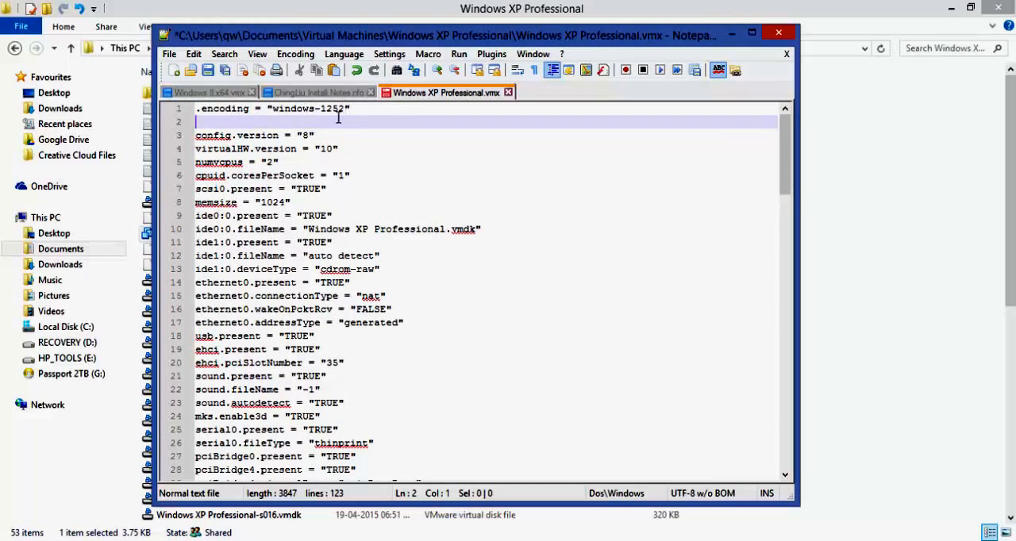
Step: Enter bios.bootdelay=7000 on line 2 of the .vmx file, then close Notepad++
text(bios.)
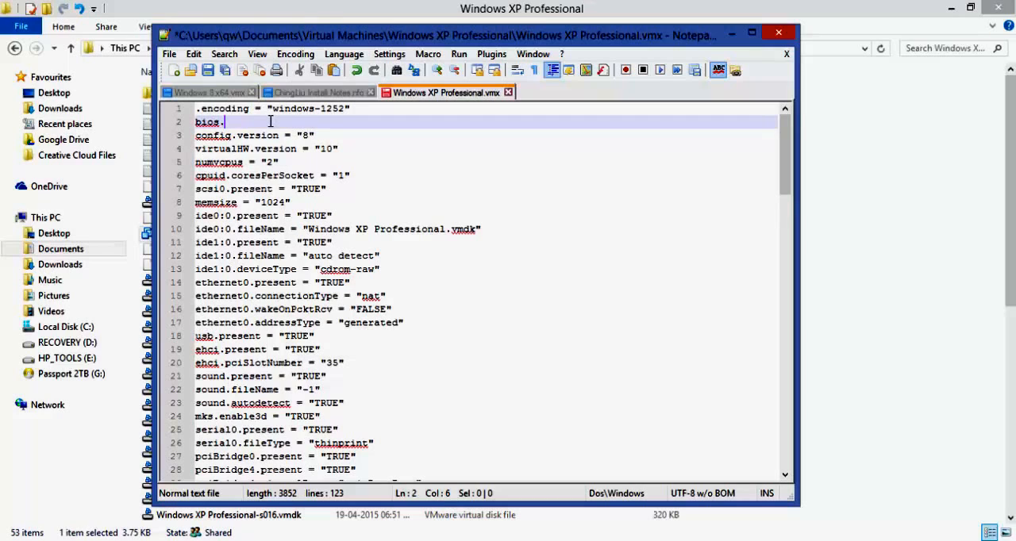
text(bootdelay=)
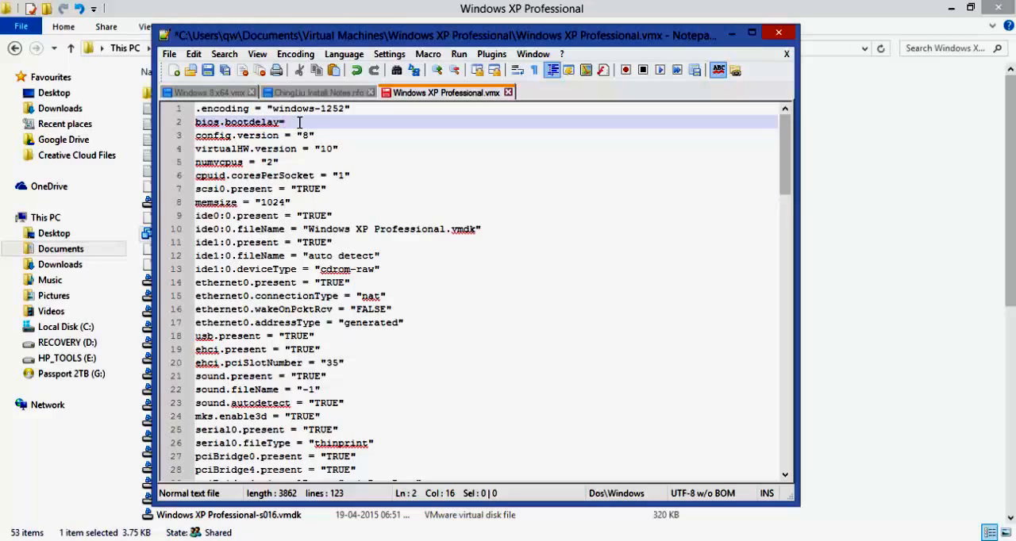
text(7000)
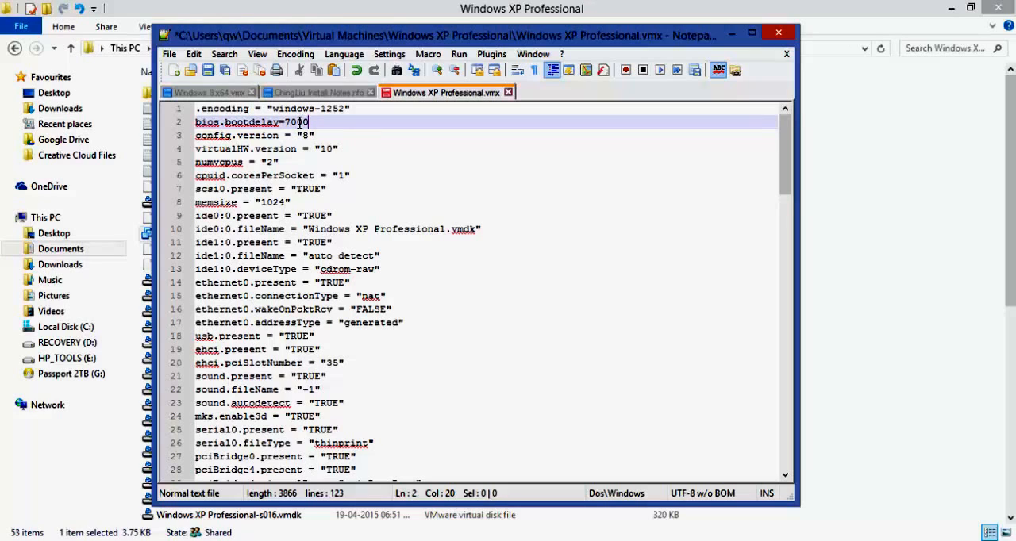
mouse_move(365, 153)
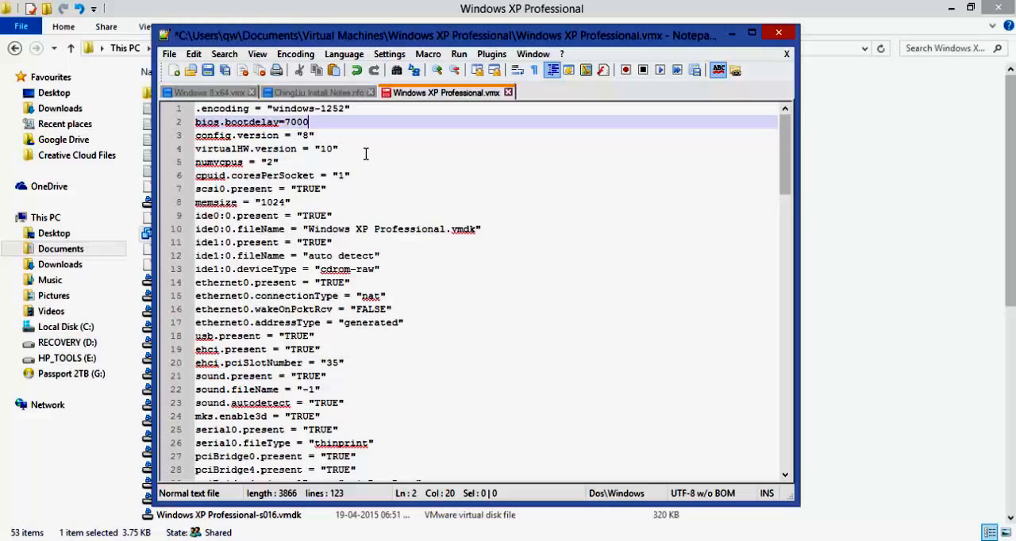
mouse_move(447, 165)
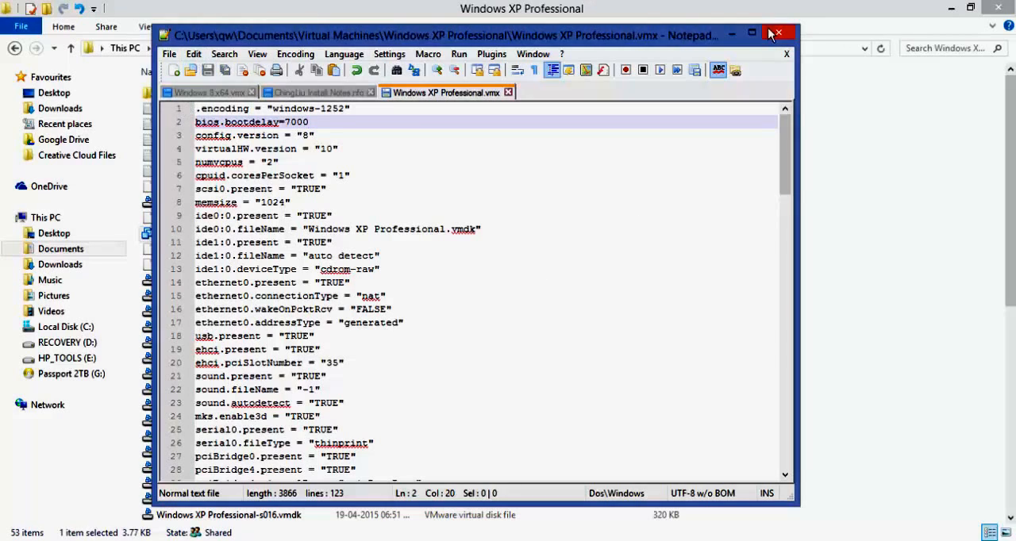
click(776, 32)
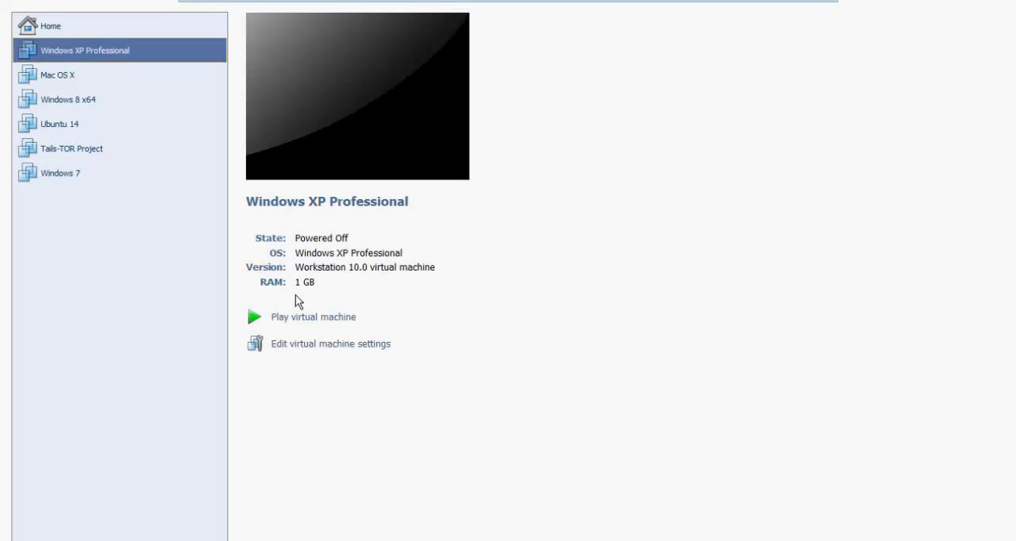
Step: Power on Windows XP Professional and watch for the Phoenix BIOS boot screen
click(312, 317)
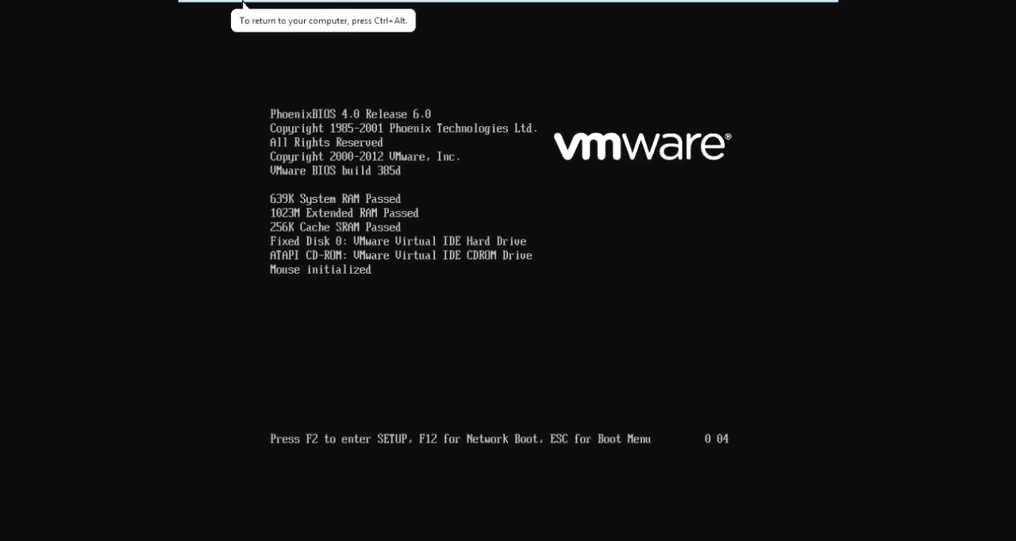